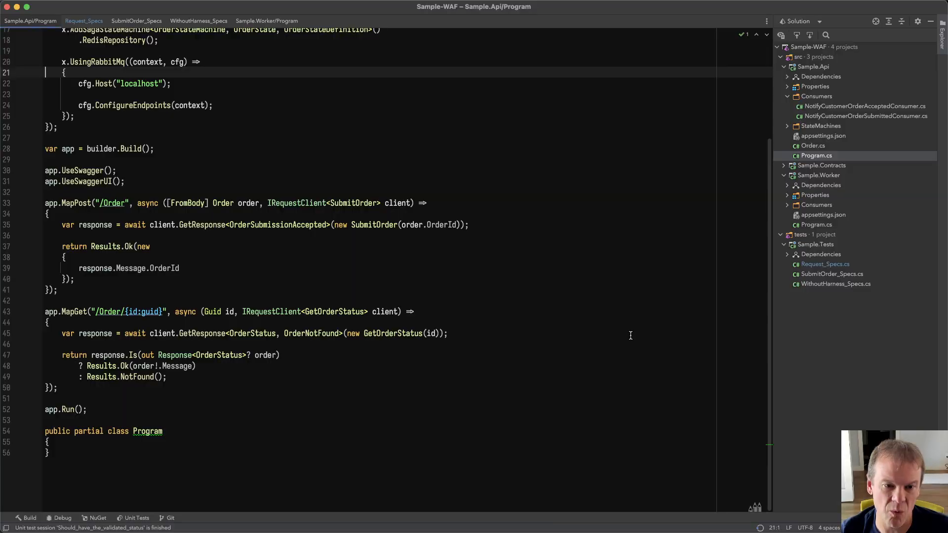
mouse_move(549, 276)
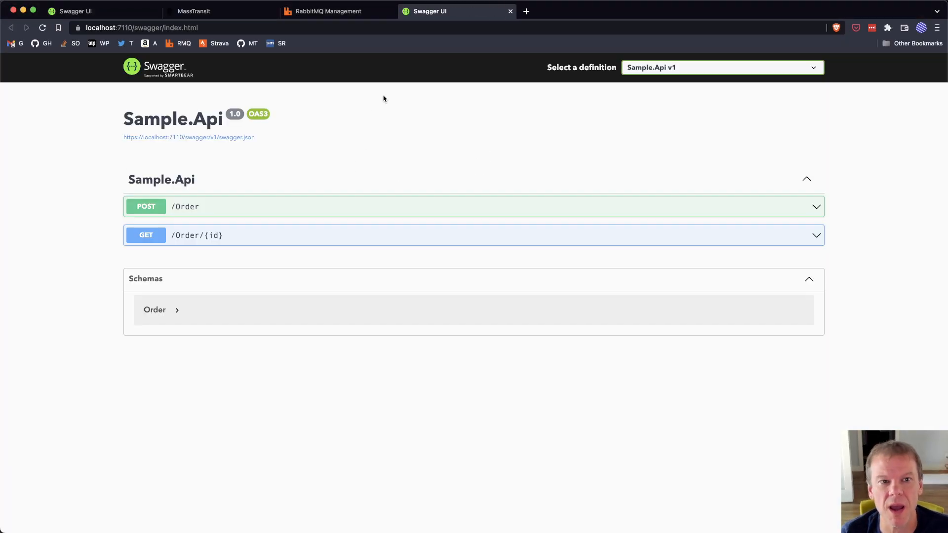
- Execute POST /Order in Swagger UI, then highlight the Accepted status in the response
left_click(509, 11)
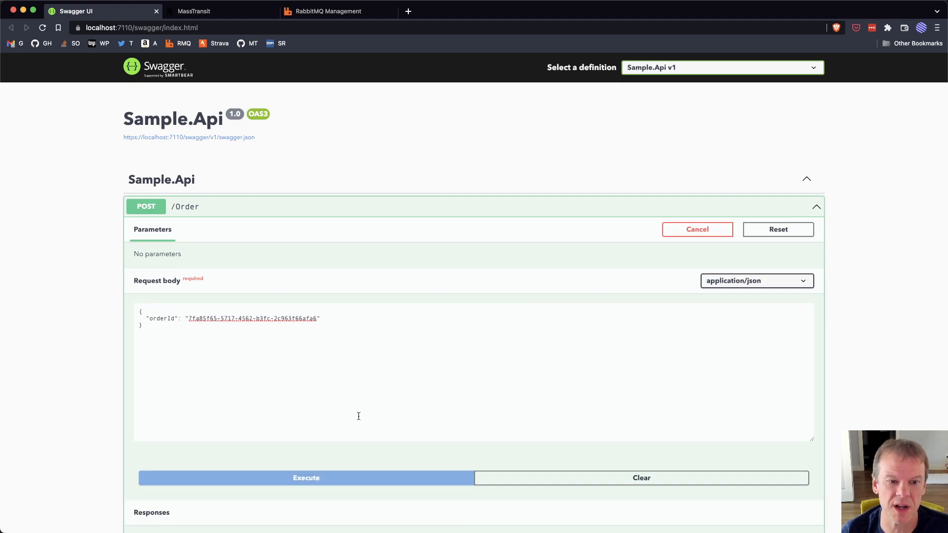
left_click(306, 477)
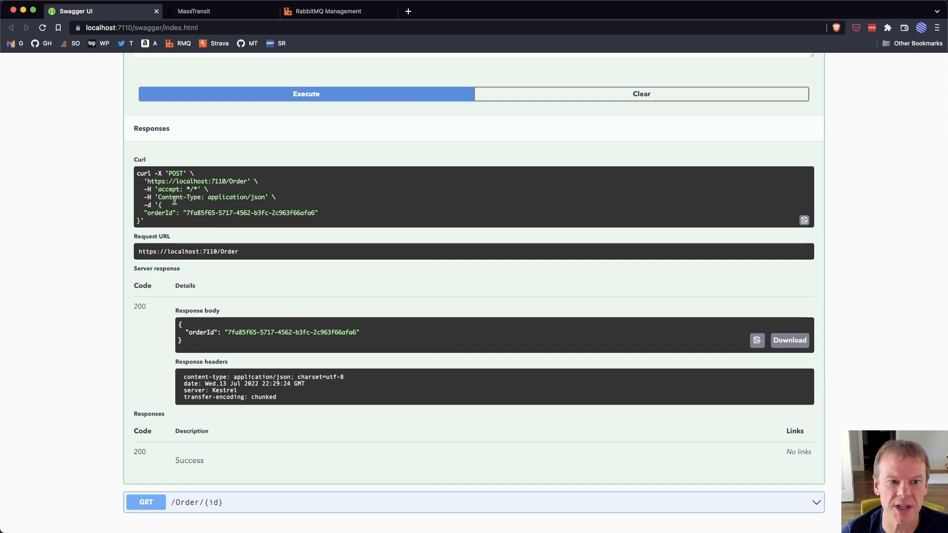
left_click_drag(228, 332, 305, 332)
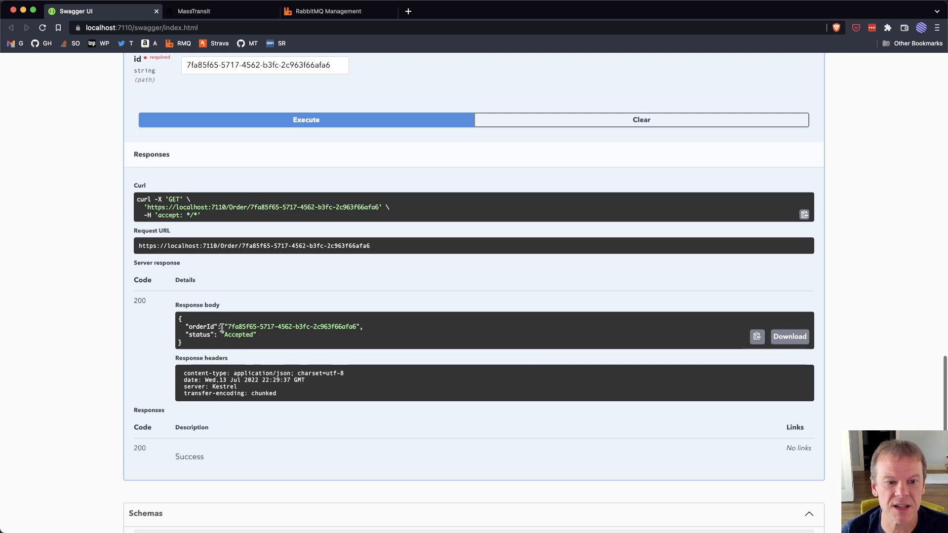
double_click(238, 335)
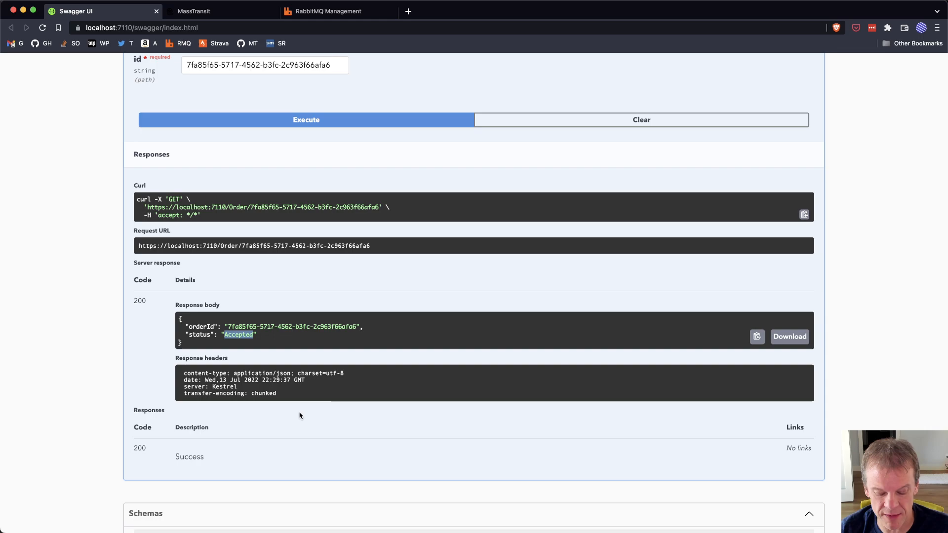
mouse_move(391, 321)
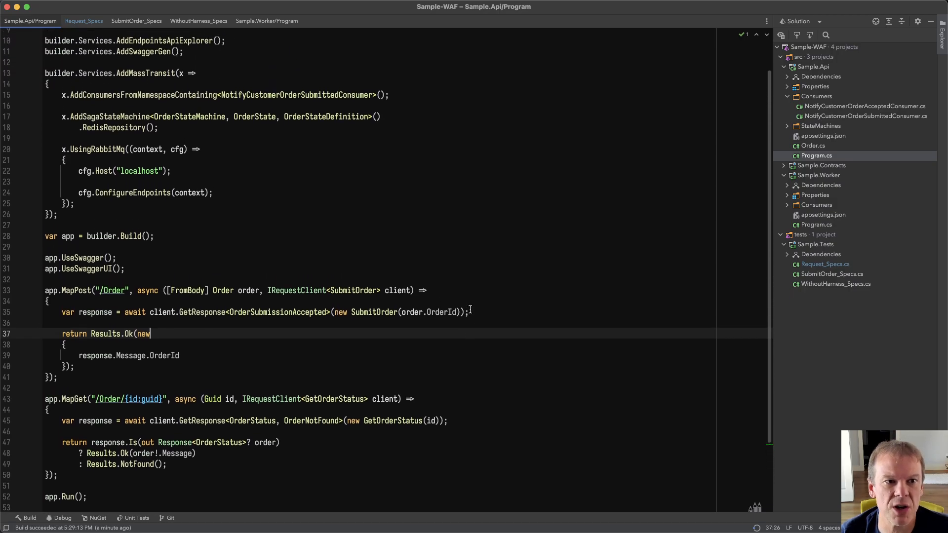
- Scroll Program.cs and highlight the RedisRepository registration call
scroll("down", 3)
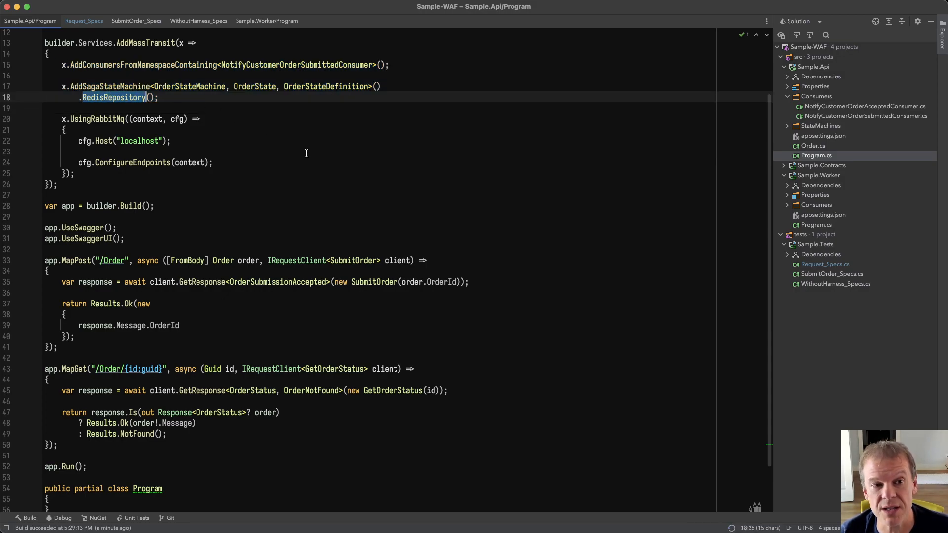
double_click(97, 118)
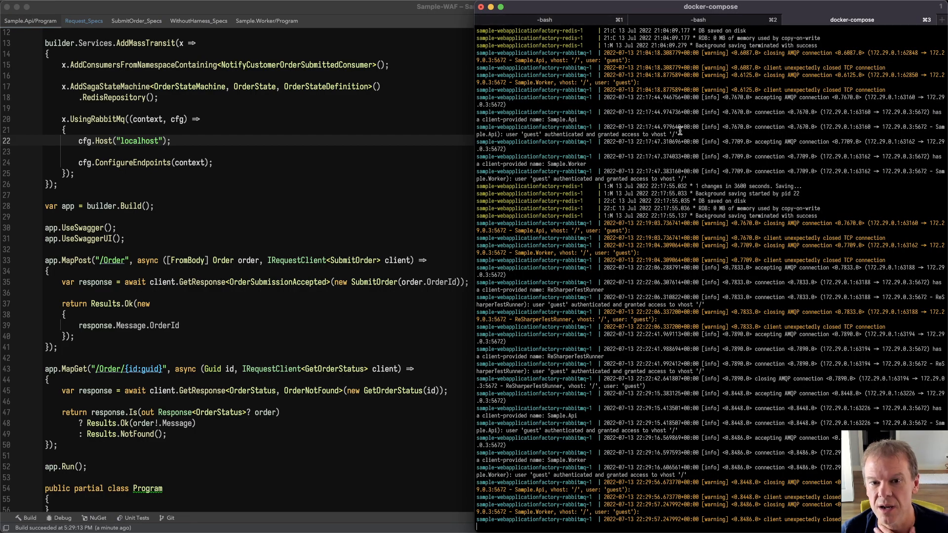
mouse_move(736, 346)
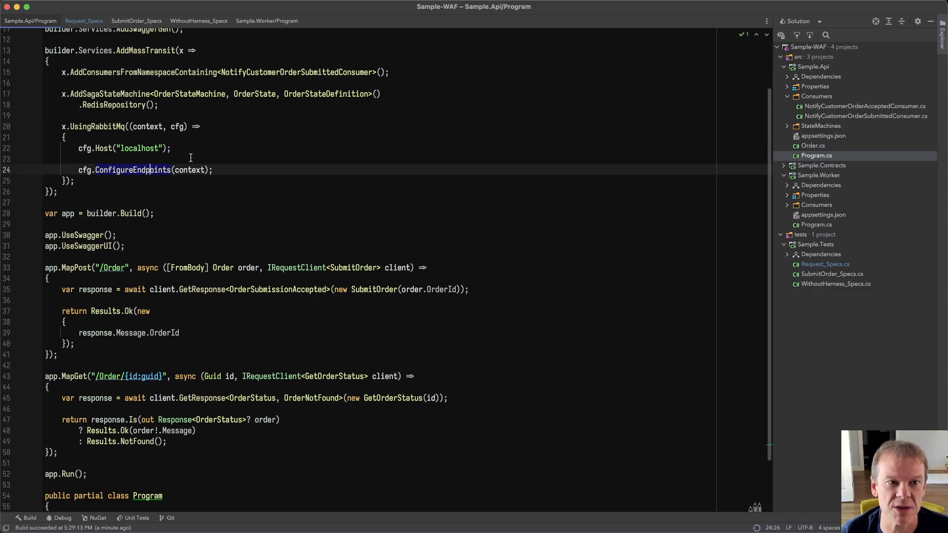
- Scroll through Program.cs past the MapPost order handler to the GET order-status endpoint
scroll("down", 3)
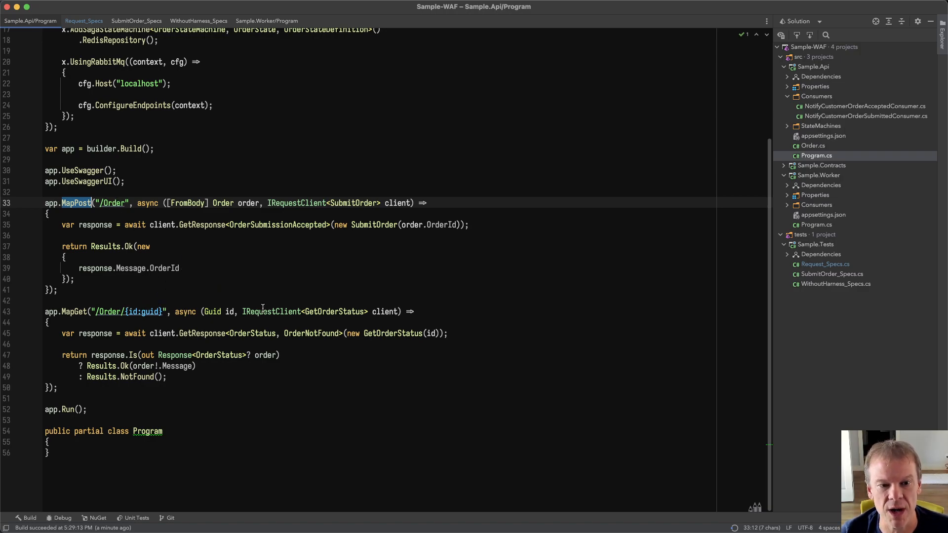
mouse_move(331, 262)
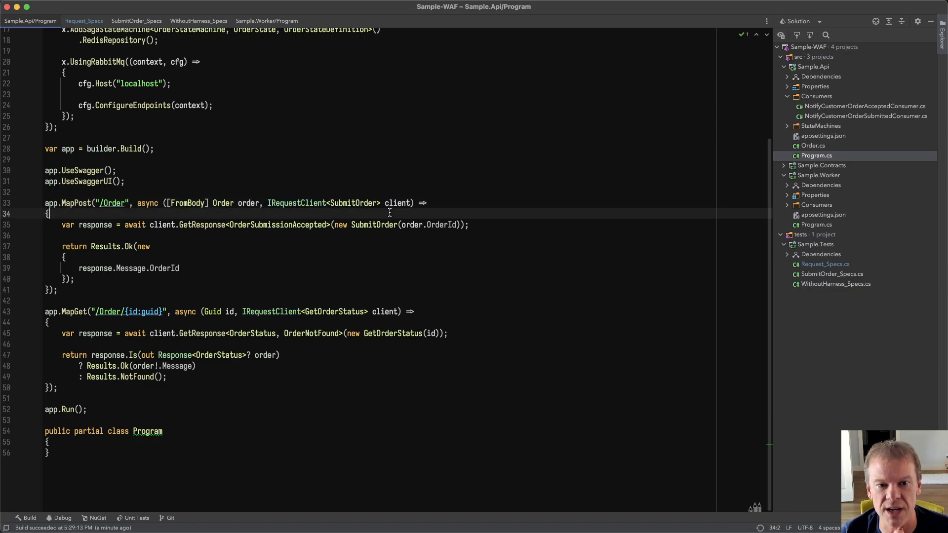
double_click(277, 224)
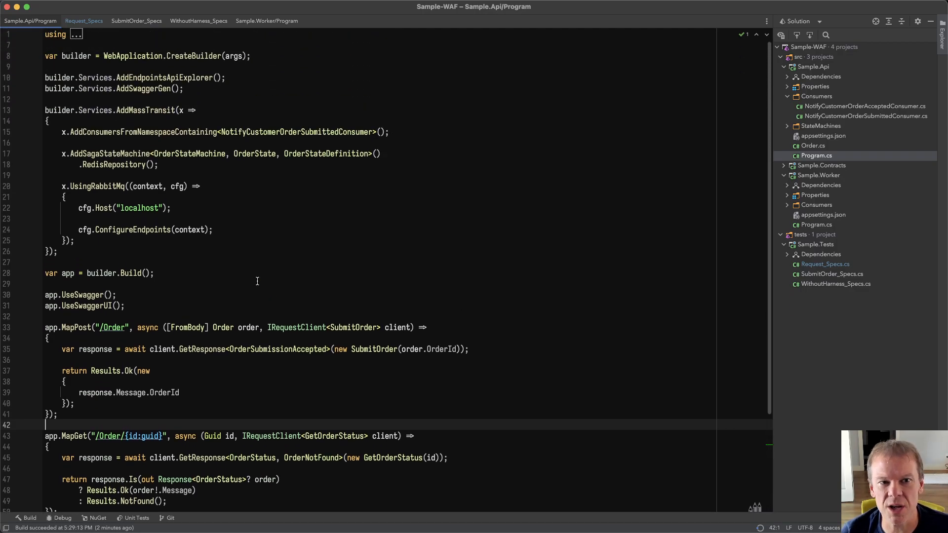
scroll("down", 3)
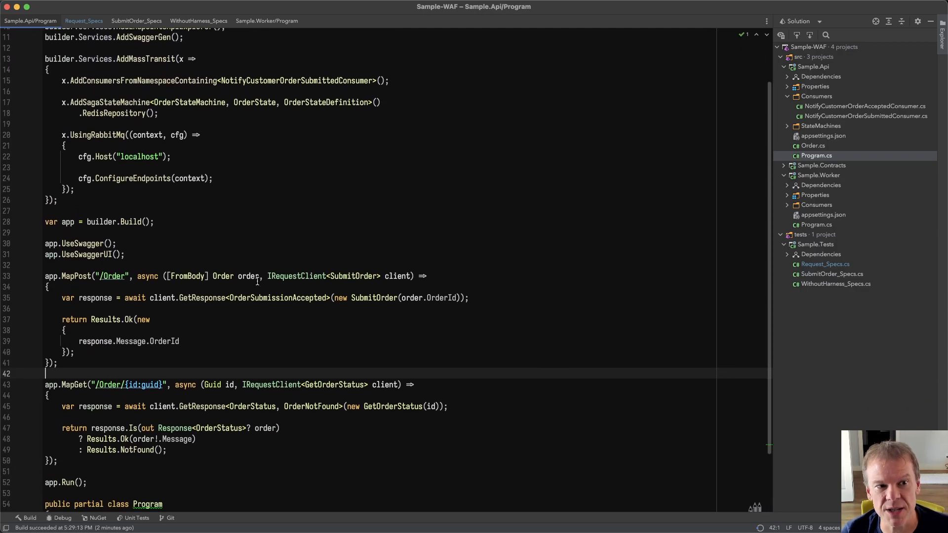
scroll("down", 3)
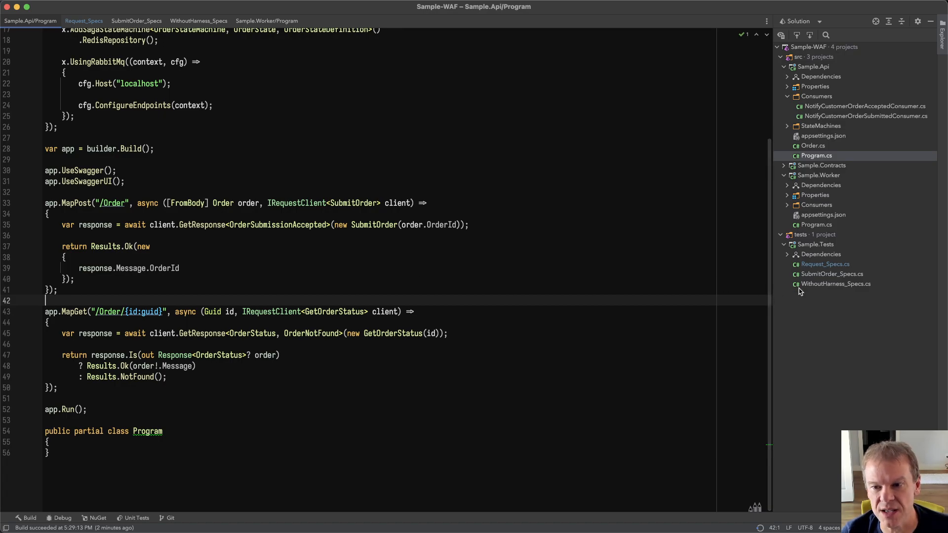
- Open WithoutHarness_Specs.cs and highlight WebApplicationFactory, its Program type argument, and NextGuid
left_click(198, 21)
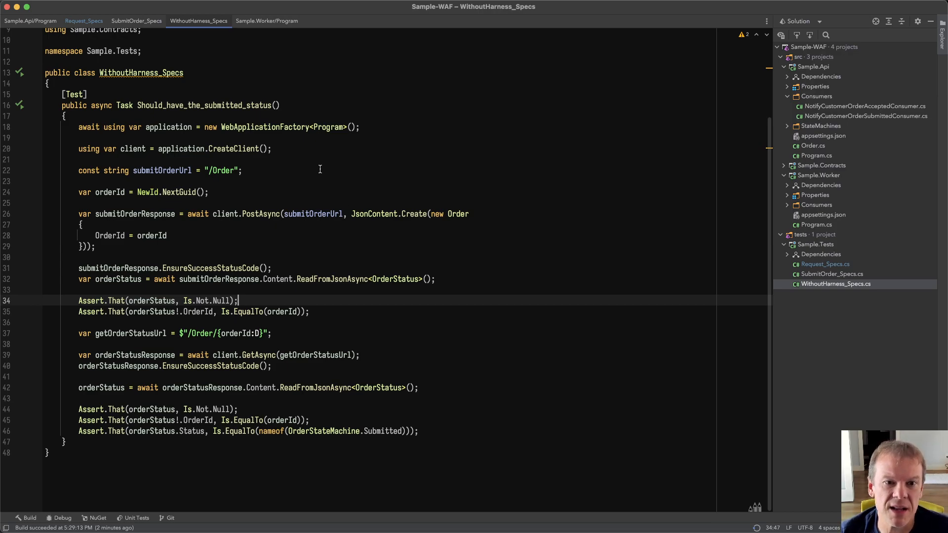
double_click(264, 127)
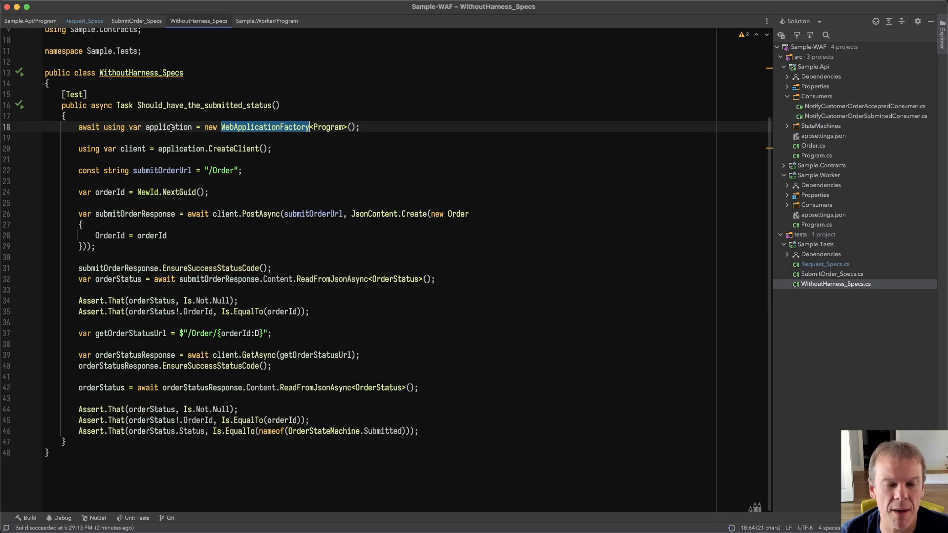
double_click(329, 127)
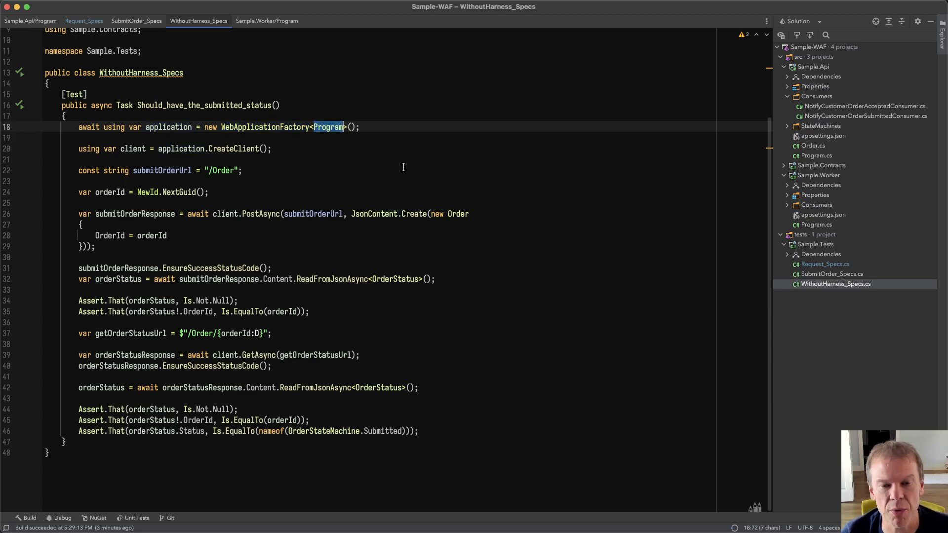
mouse_move(135, 149)
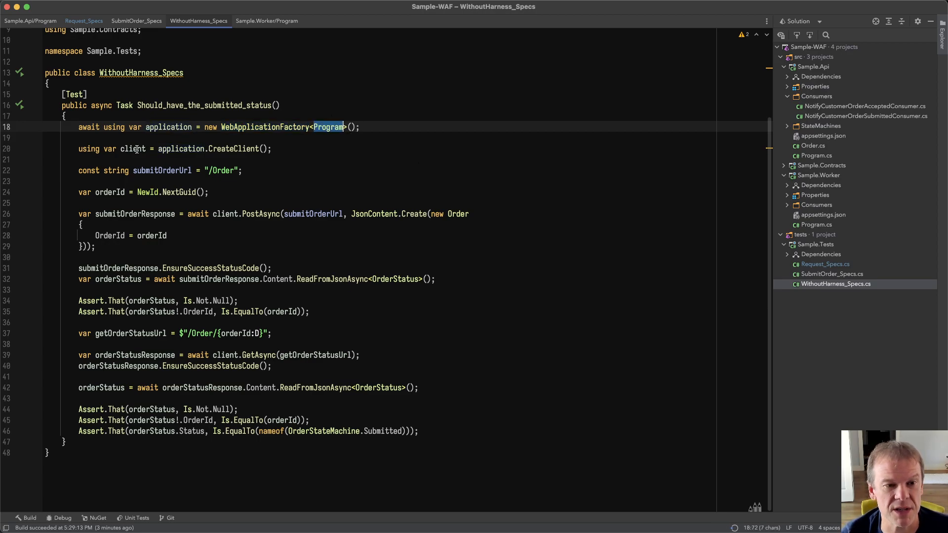
double_click(232, 149)
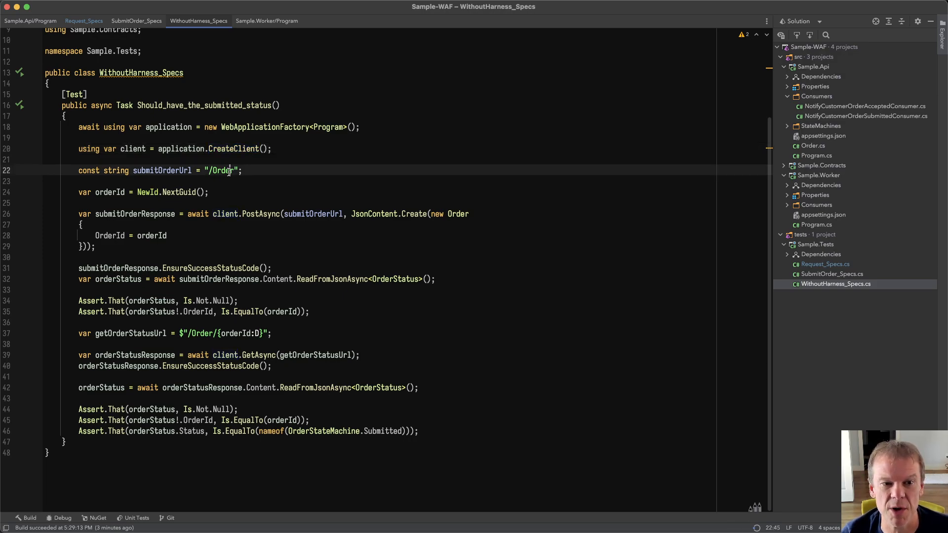
double_click(178, 192)
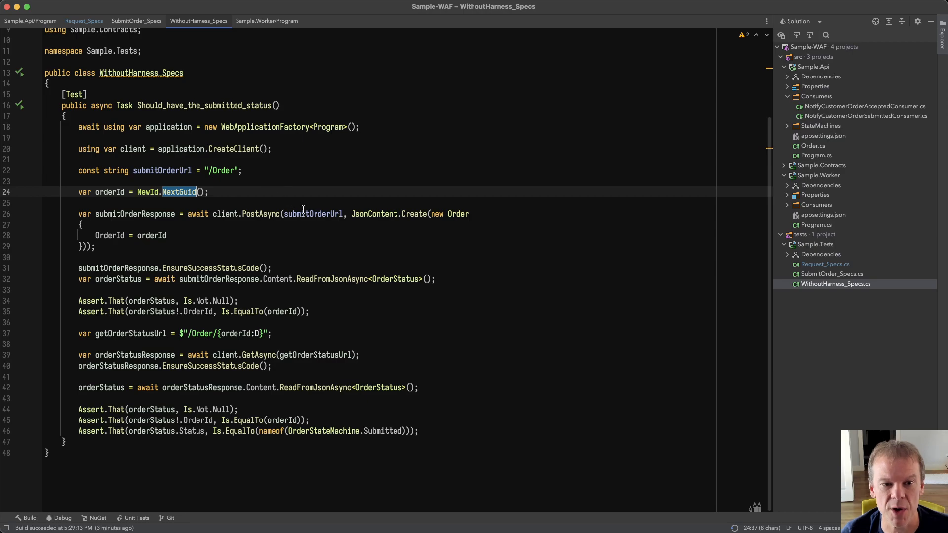
mouse_move(361, 259)
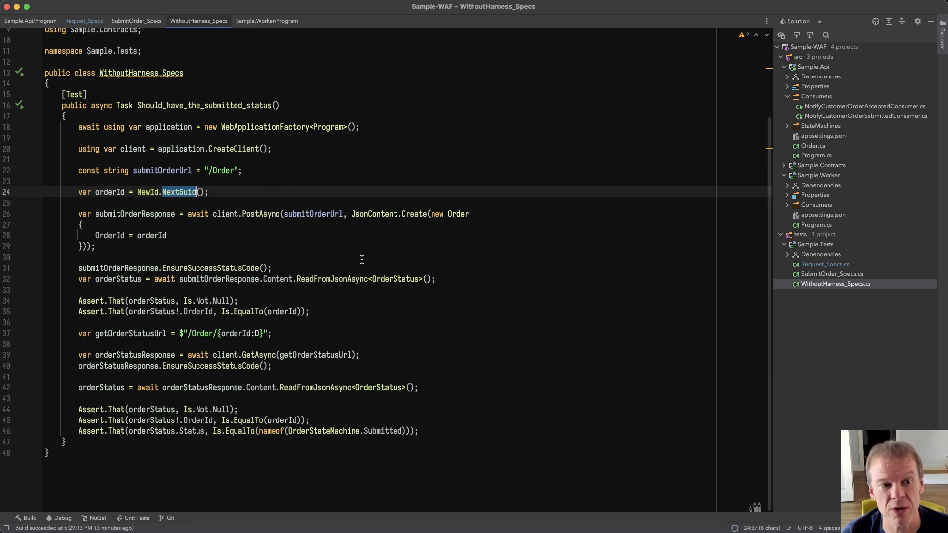
mouse_move(291, 279)
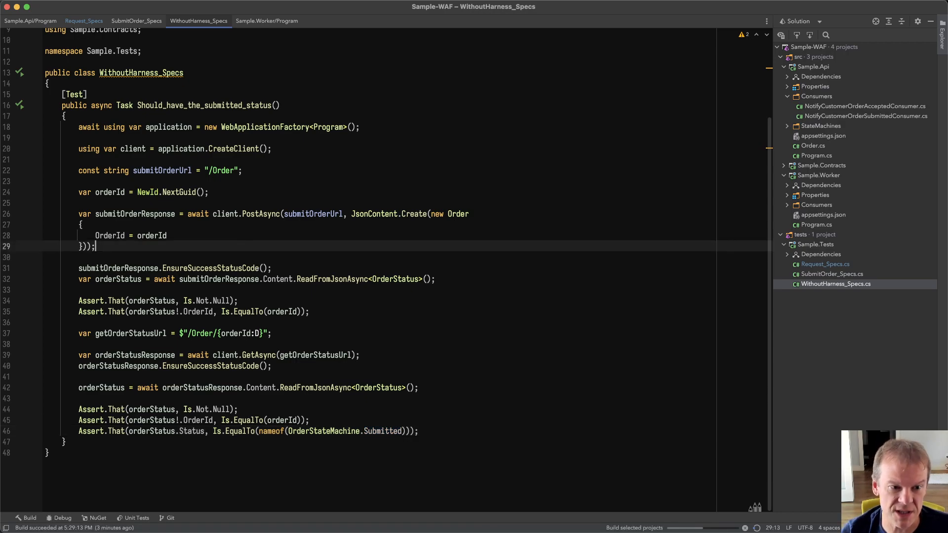
- Run the tests and highlight the RabbitMQ bus address and Consumers namespace in the log
left_click(137, 518)
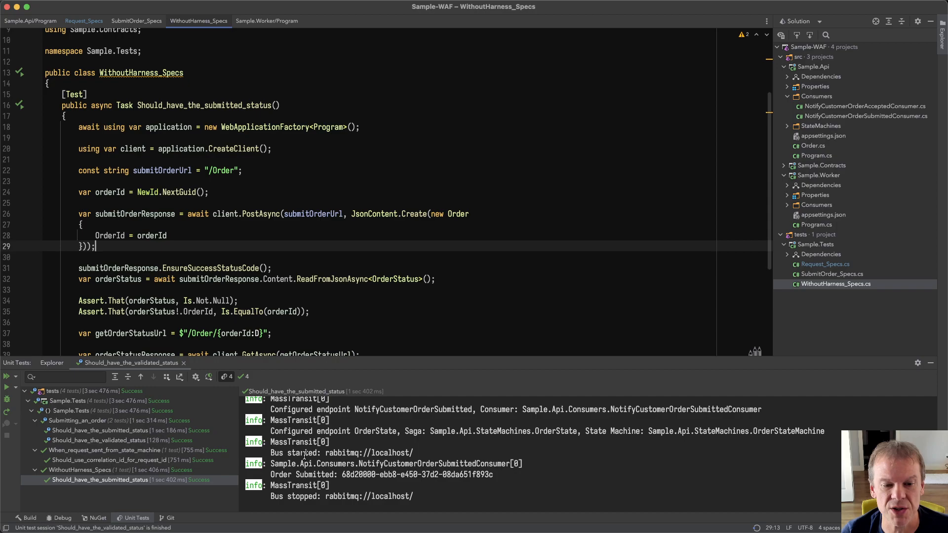
left_click_drag(310, 453, 415, 453)
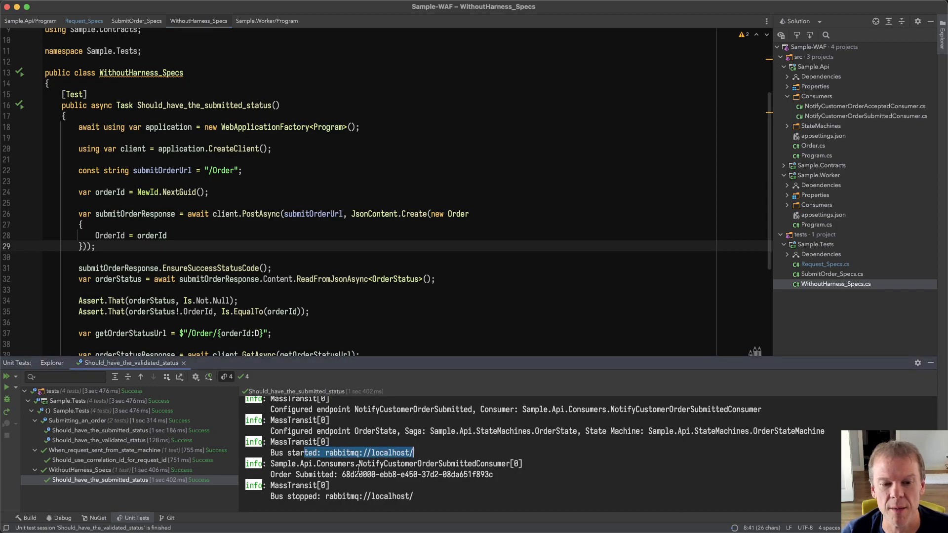
double_click(334, 464)
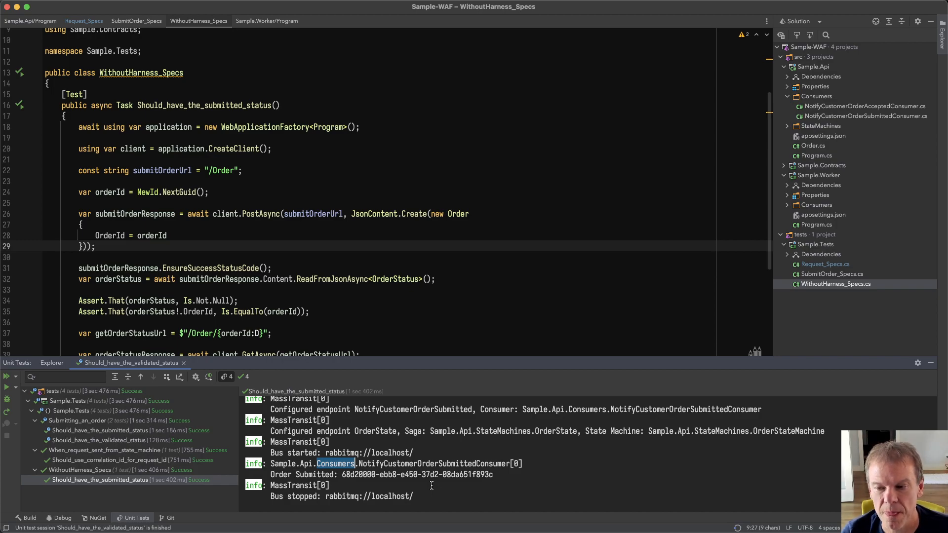
mouse_move(508, 458)
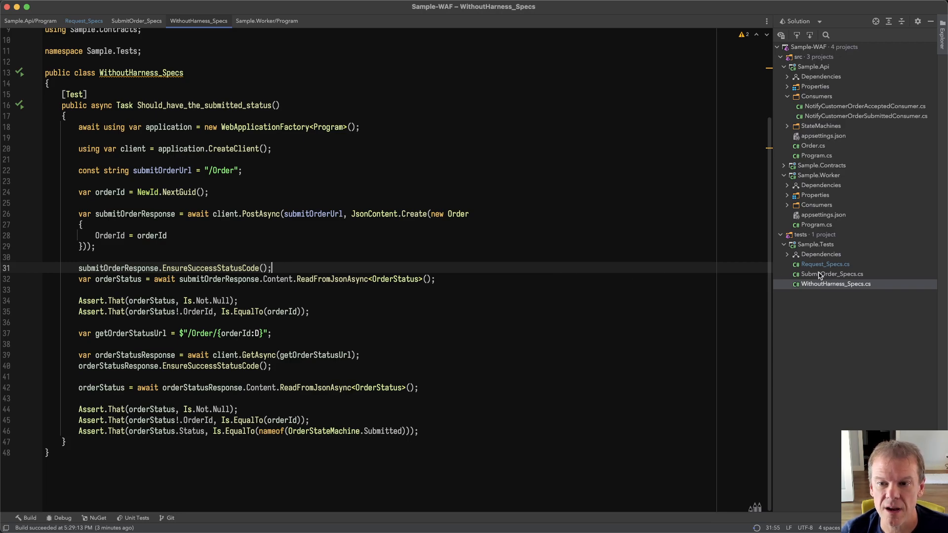
left_click(835, 275)
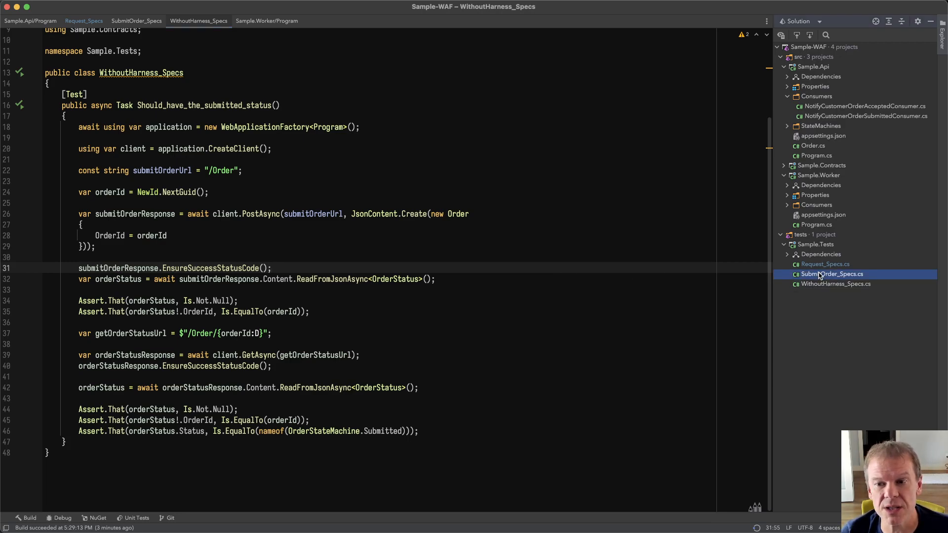
left_click(825, 264)
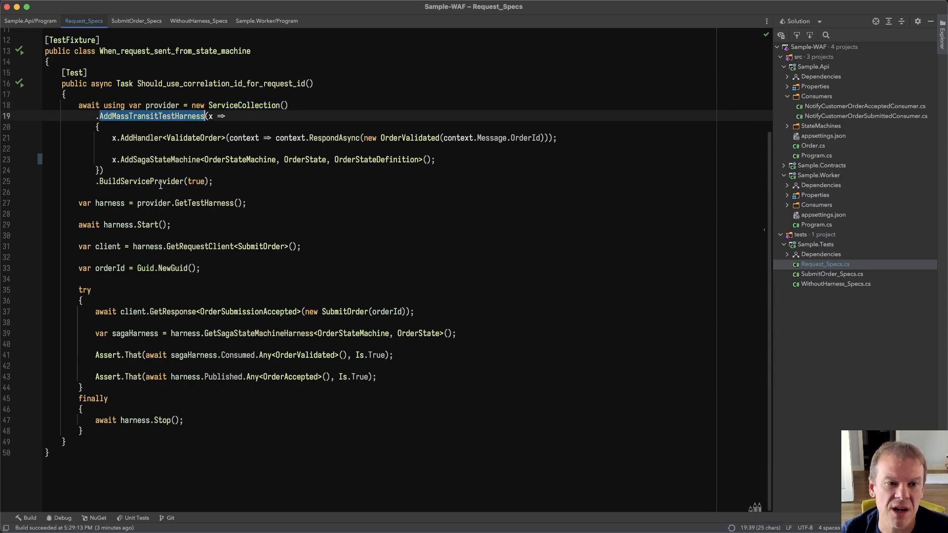
double_click(142, 137)
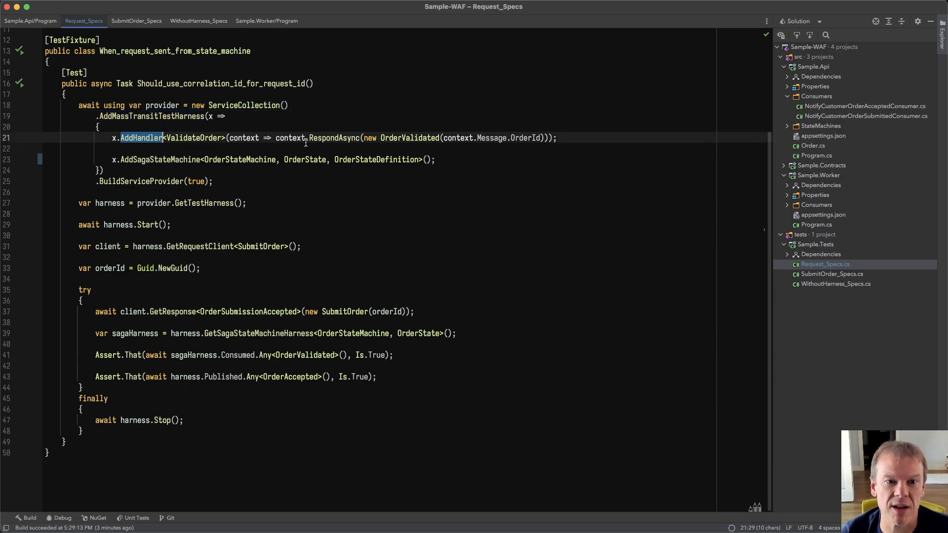
double_click(161, 159)
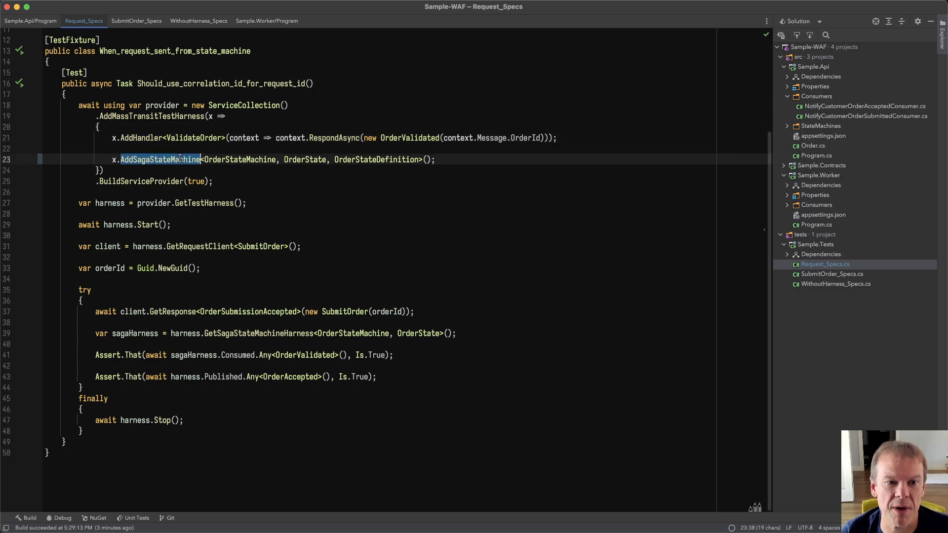
mouse_move(175, 216)
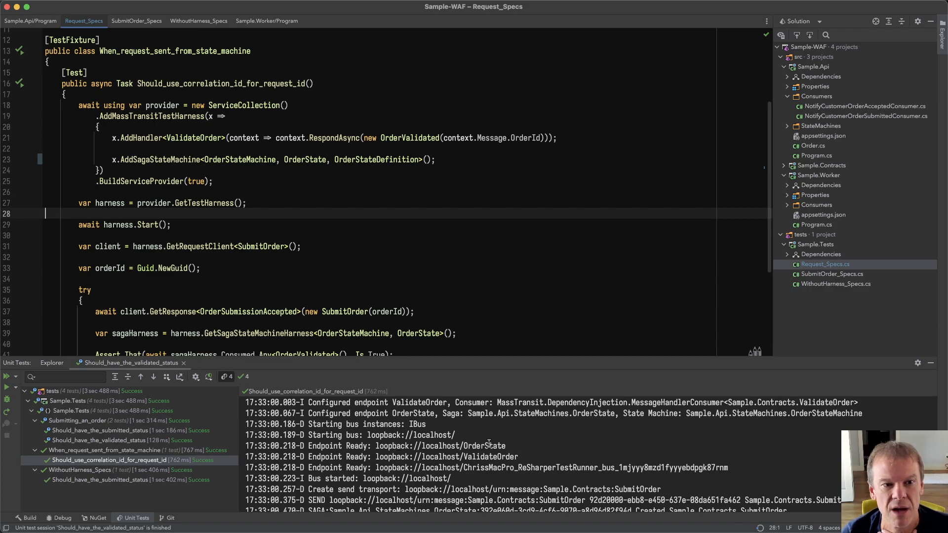
scroll("down", 3)
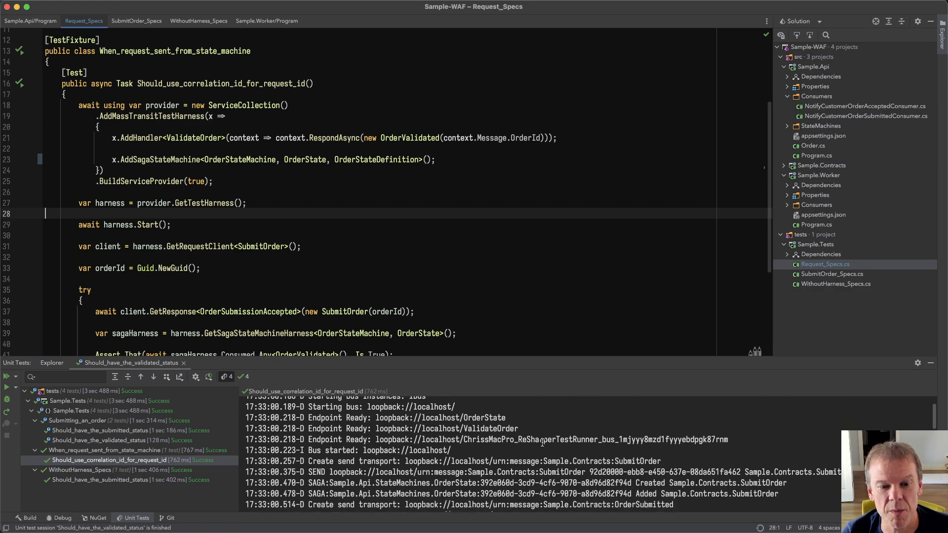
scroll("down", 3)
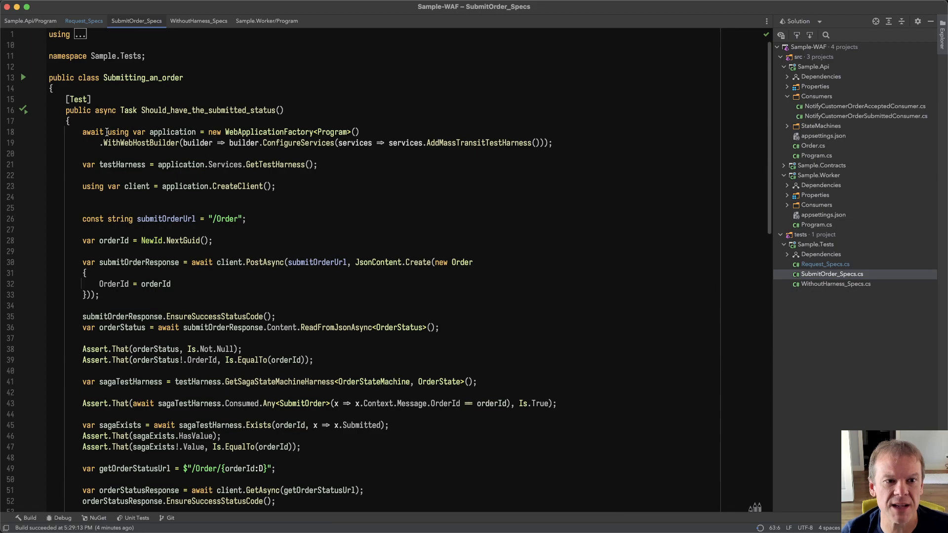
- Edit the ConfigureServices lambda, then review the CreateClient and GetSagaStateMachineHarness calls
double_click(270, 132)
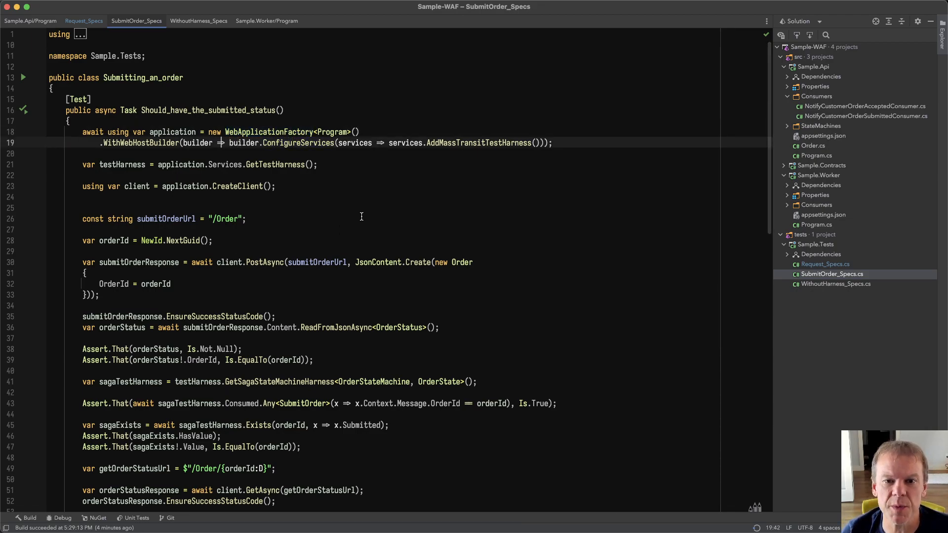
left_click(222, 143)
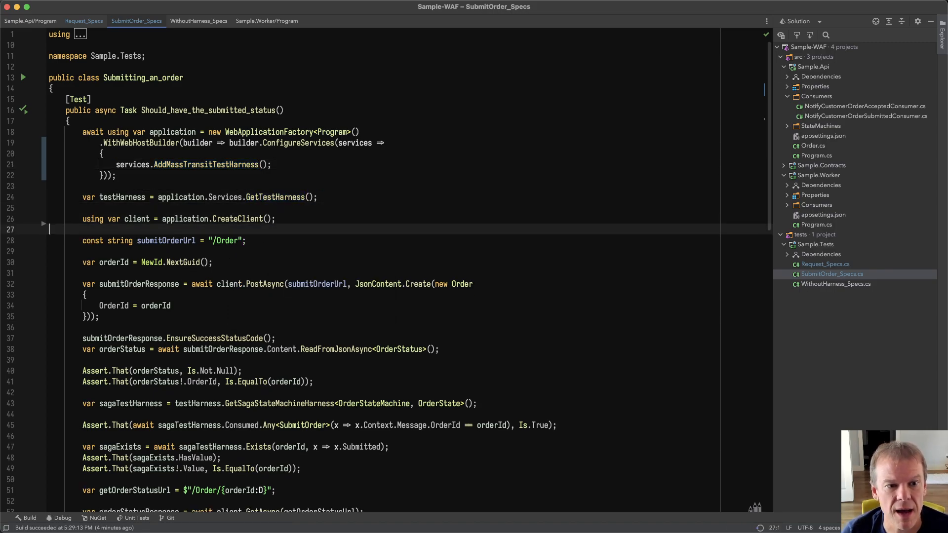
double_click(237, 219)
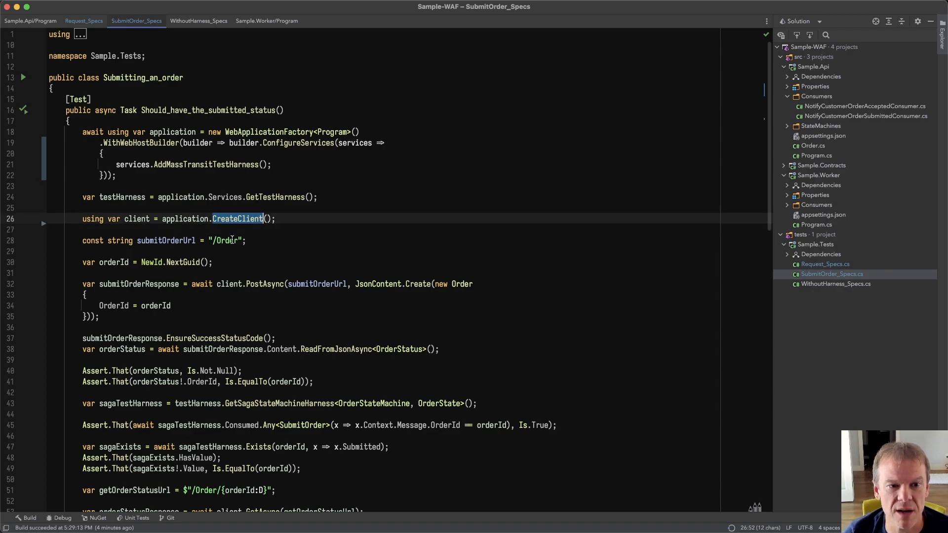
scroll("down", 3)
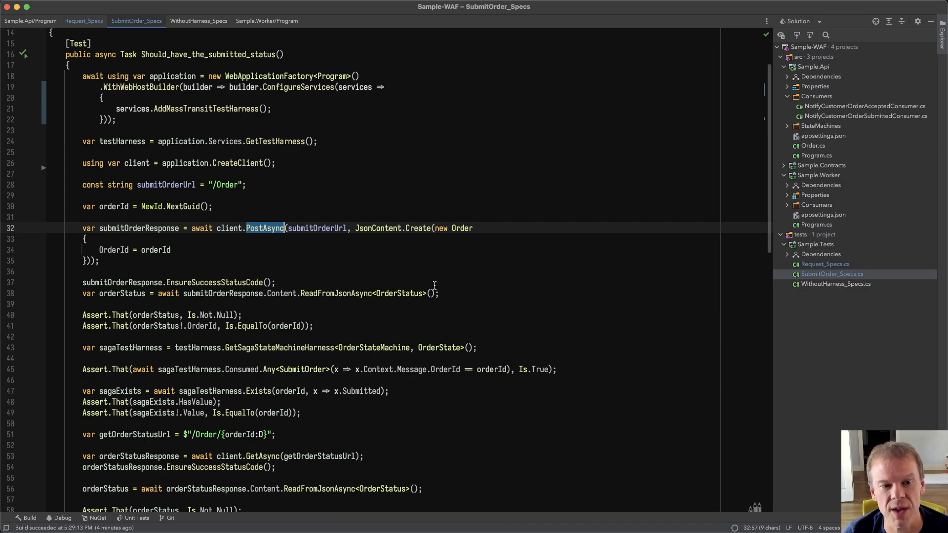
scroll("down", 3)
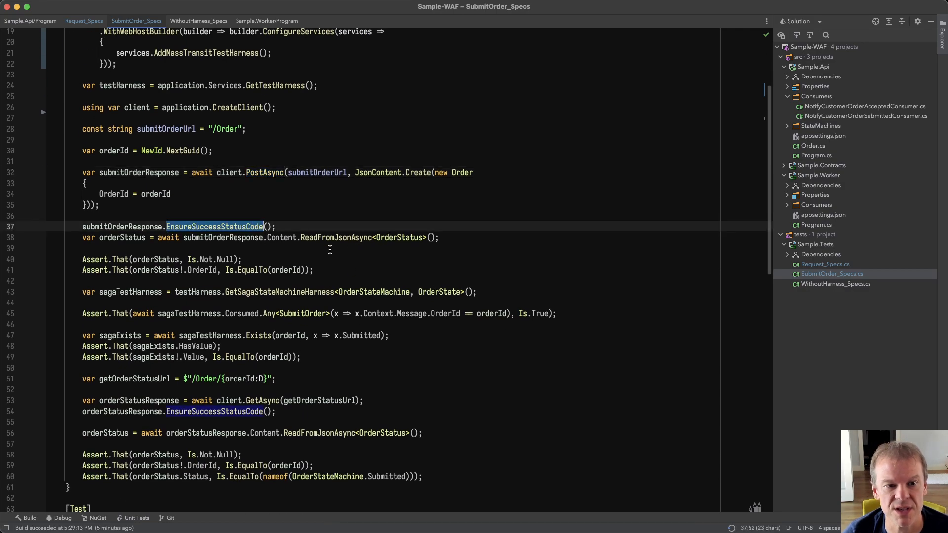
scroll("down", 3)
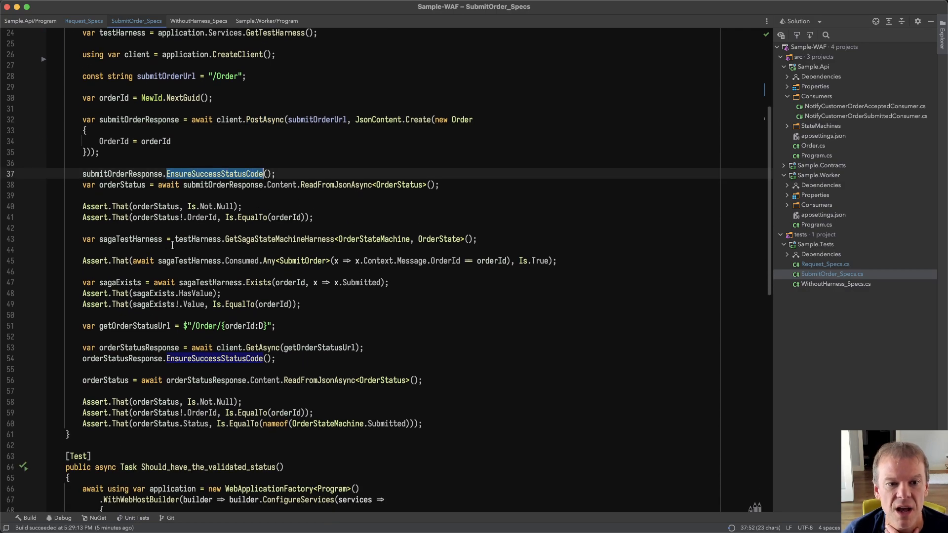
double_click(131, 239)
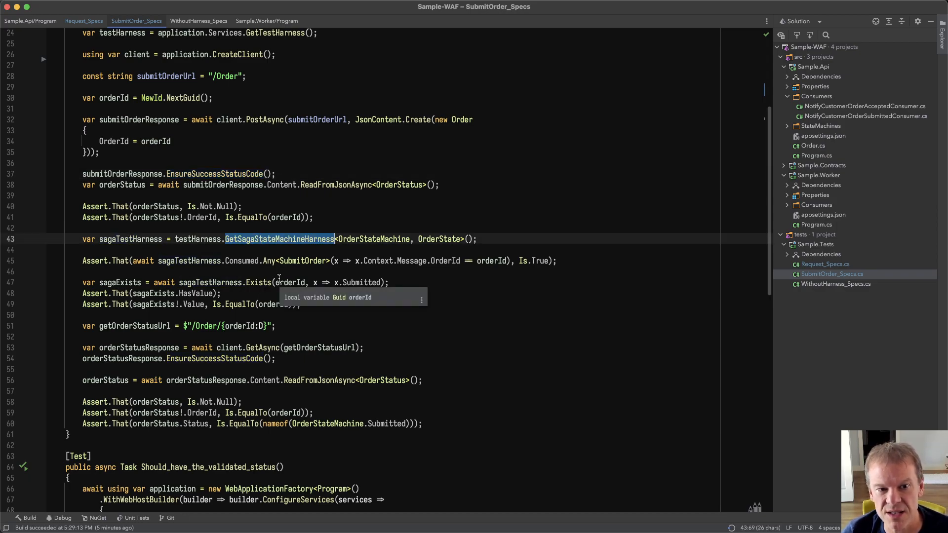
mouse_move(170, 261)
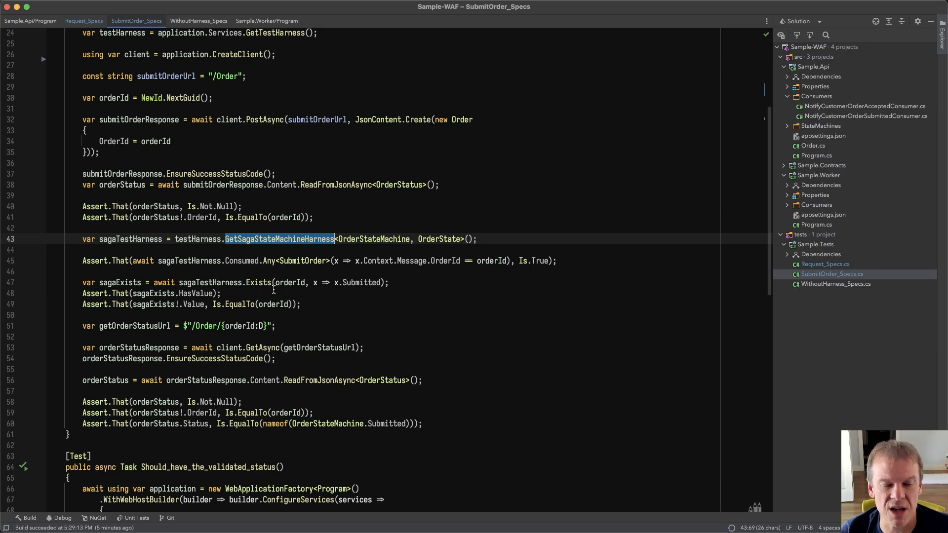
scroll("down", 3)
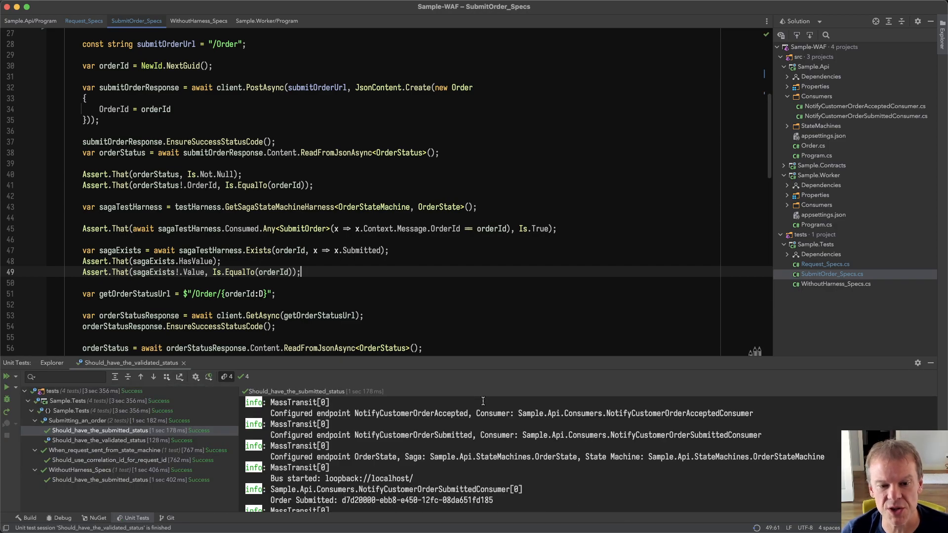
- Scroll down through SubmitOrder_Specs toward the Should_have_the_submitted_status test
scroll("down", 3)
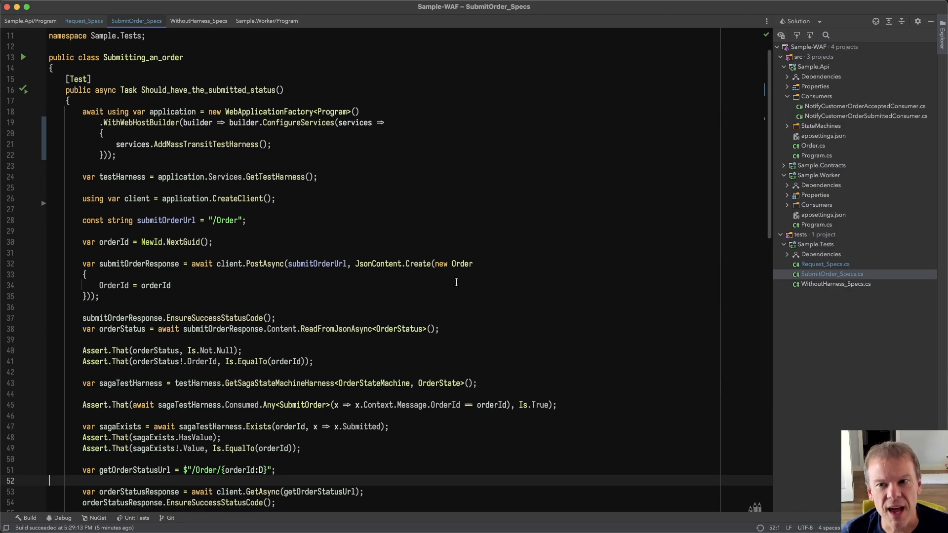
mouse_move(805, 192)
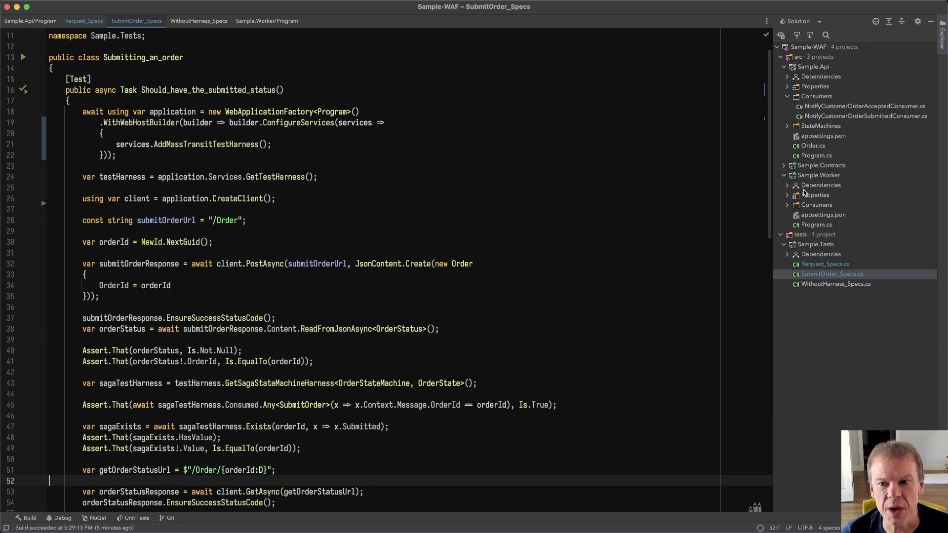
- Open OrderStateMachine and highlight the ValidateOrder request and the Accepted transition
left_click(819, 175)
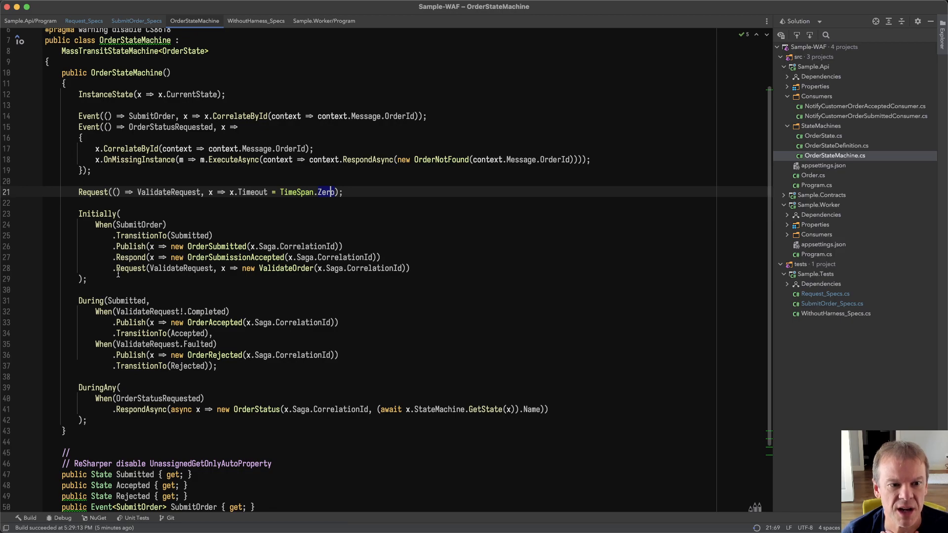
double_click(286, 267)
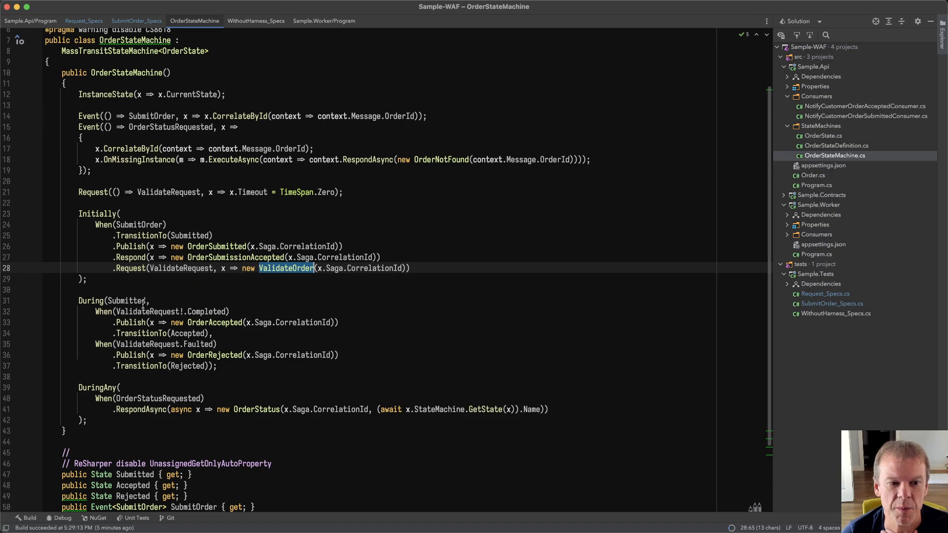
double_click(187, 333)
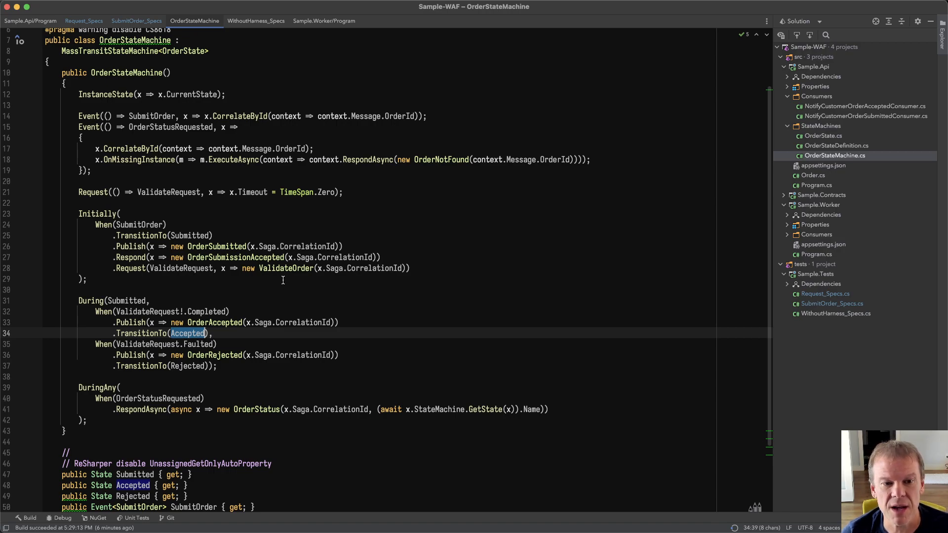
left_click(285, 268)
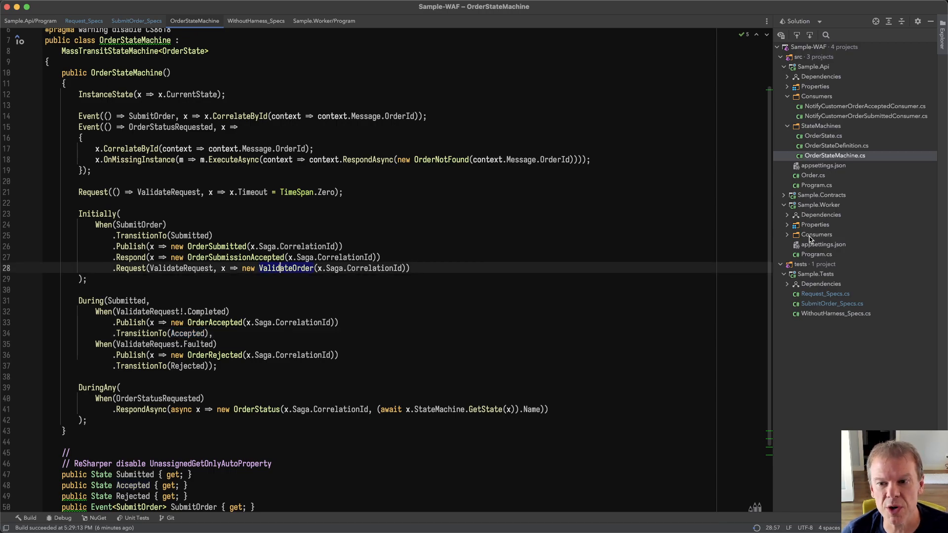
left_click(788, 234)
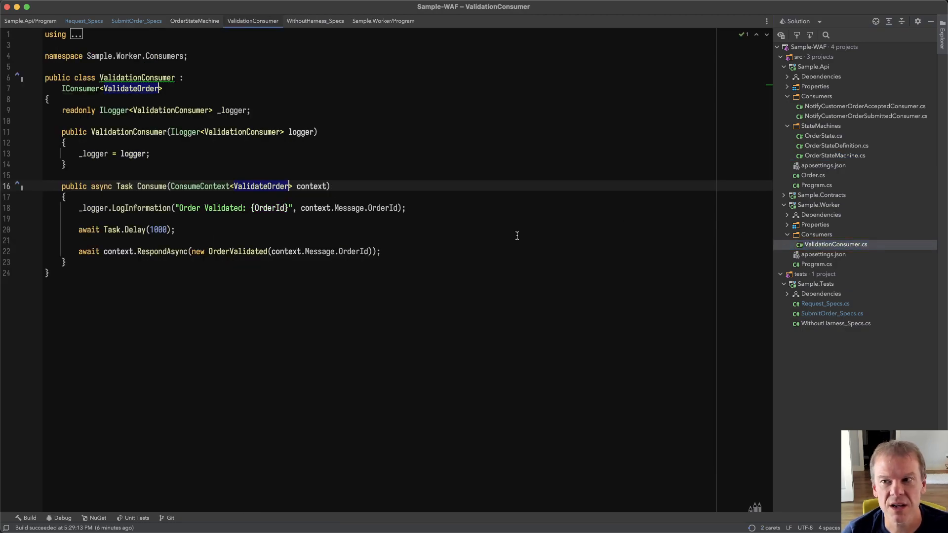
mouse_move(547, 234)
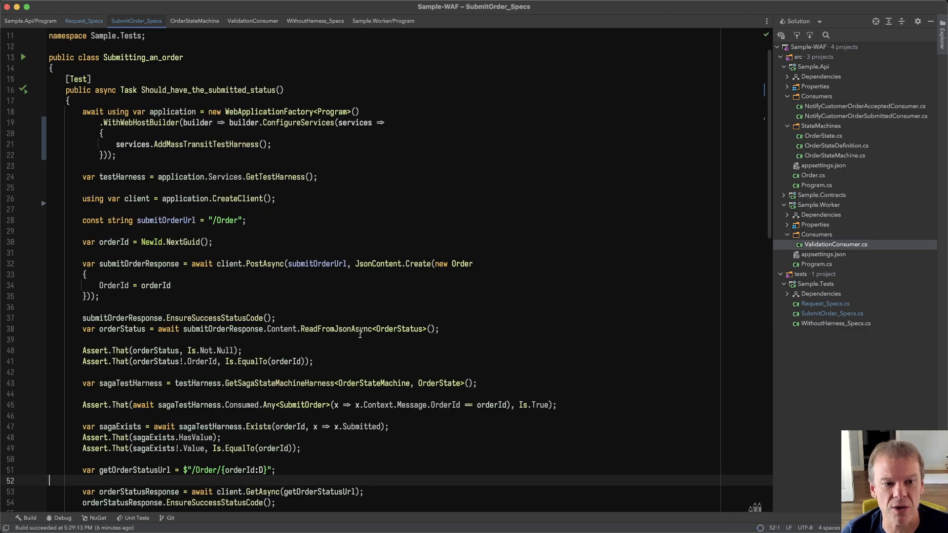
- Scroll to Should_have_the_validated_status and highlight ValidateOrder in its AddHandler mock
scroll("down", 3)
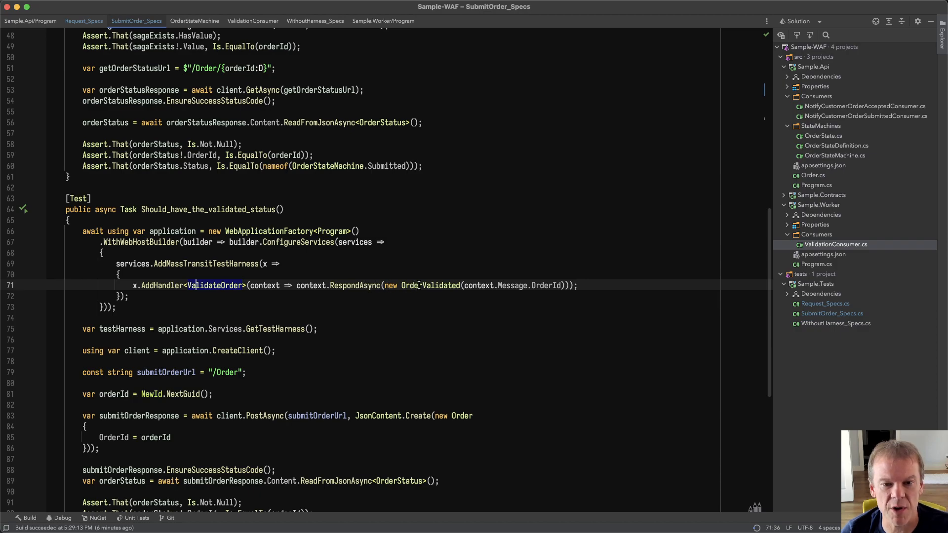
double_click(430, 285)
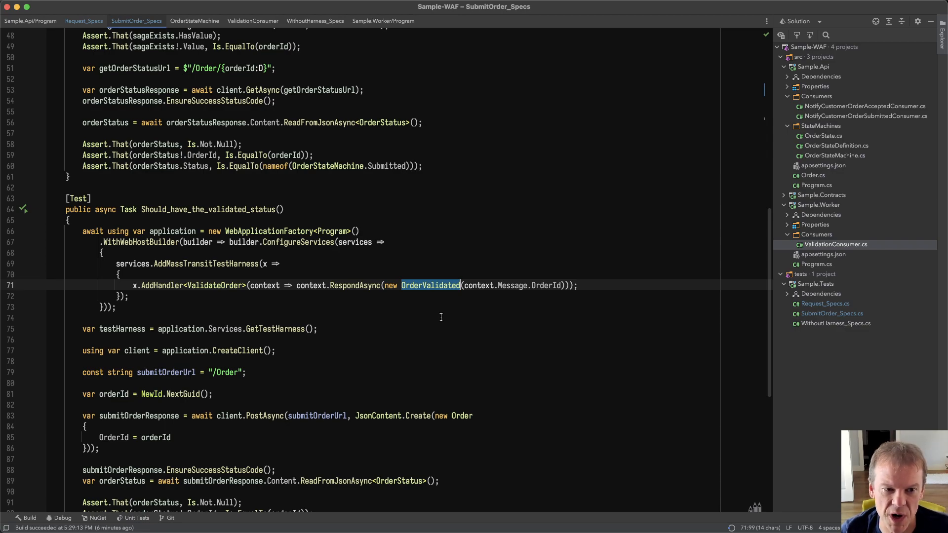
scroll("down", 3)
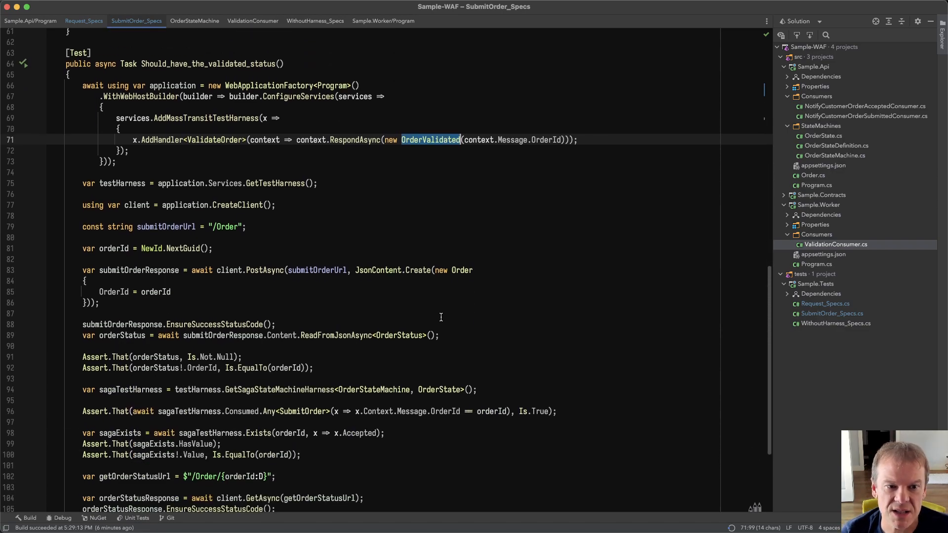
scroll("down", 3)
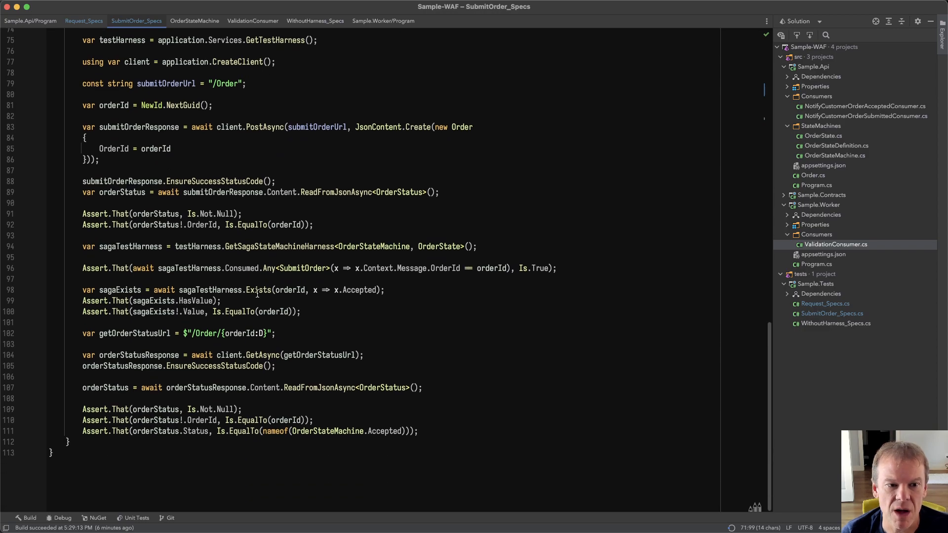
double_click(359, 290)
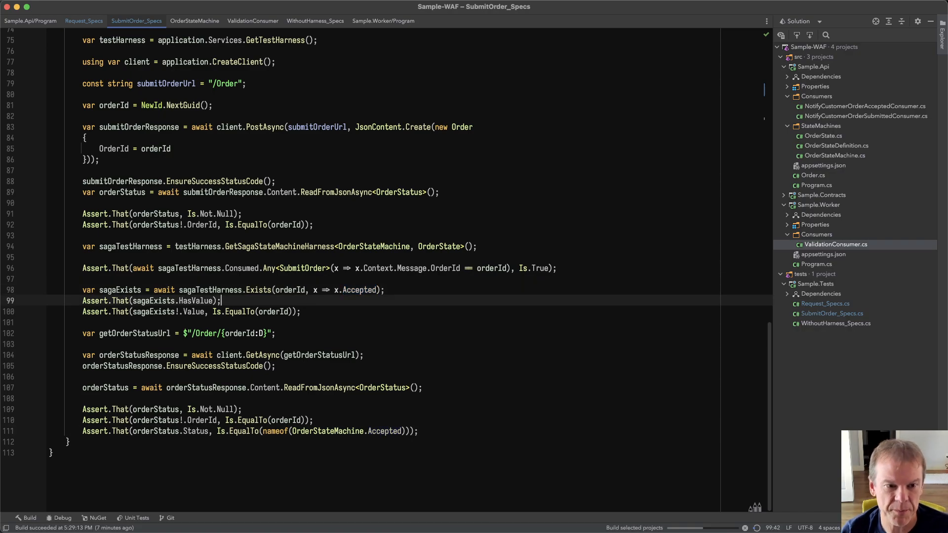
- Open the validated-status test results, inspect the log, and highlight the AddHandler mock call
left_click(133, 517)
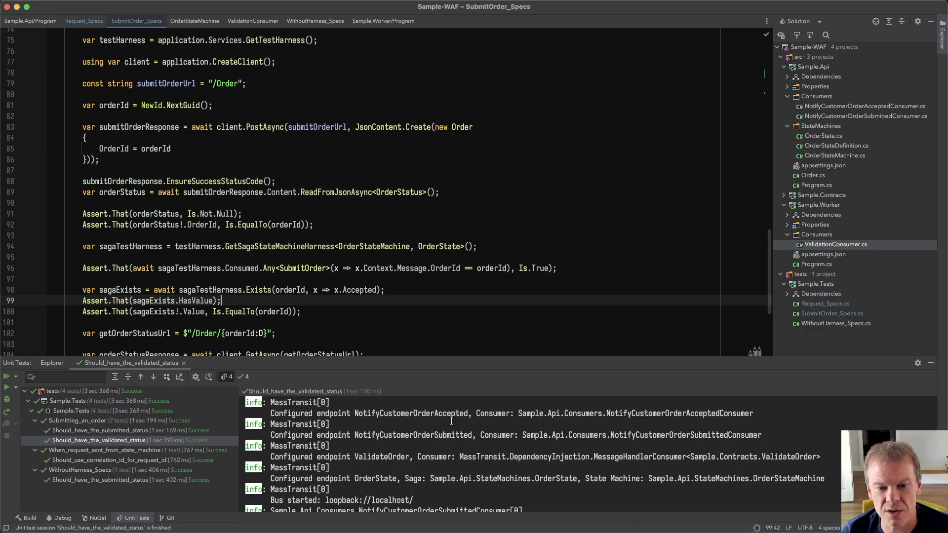
double_click(382, 456)
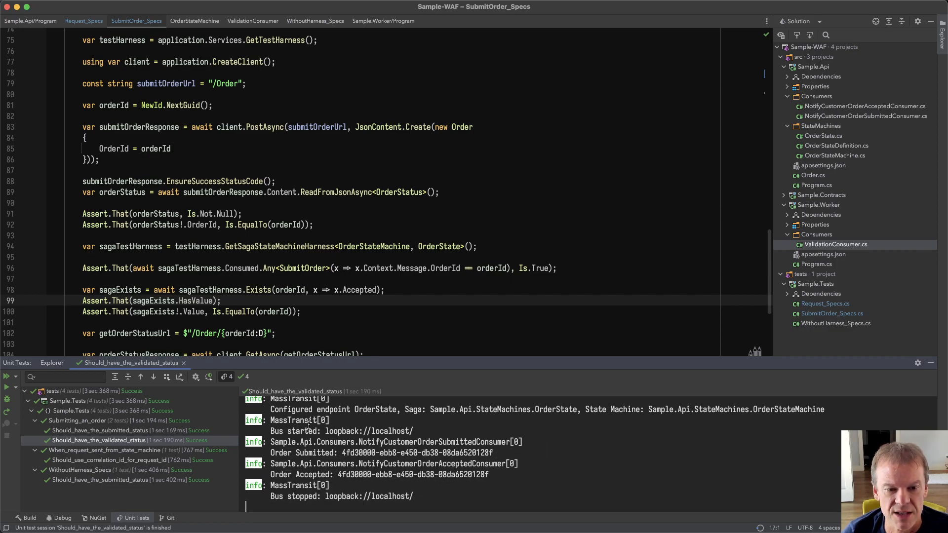
mouse_move(444, 492)
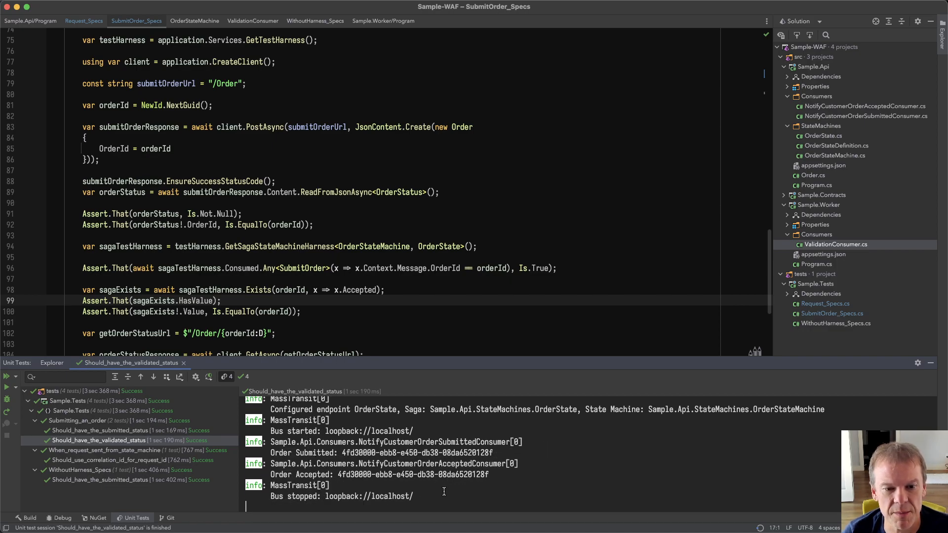
mouse_move(744, 385)
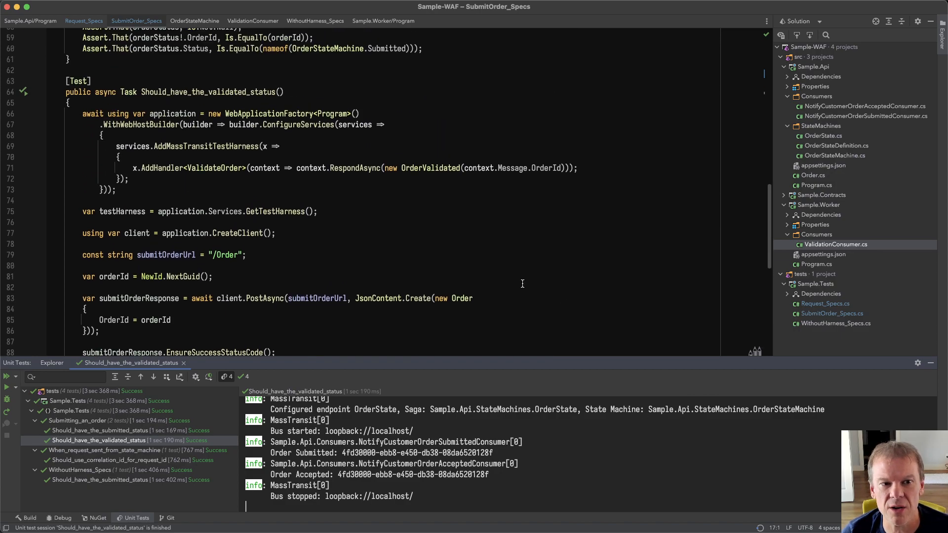
double_click(162, 167)
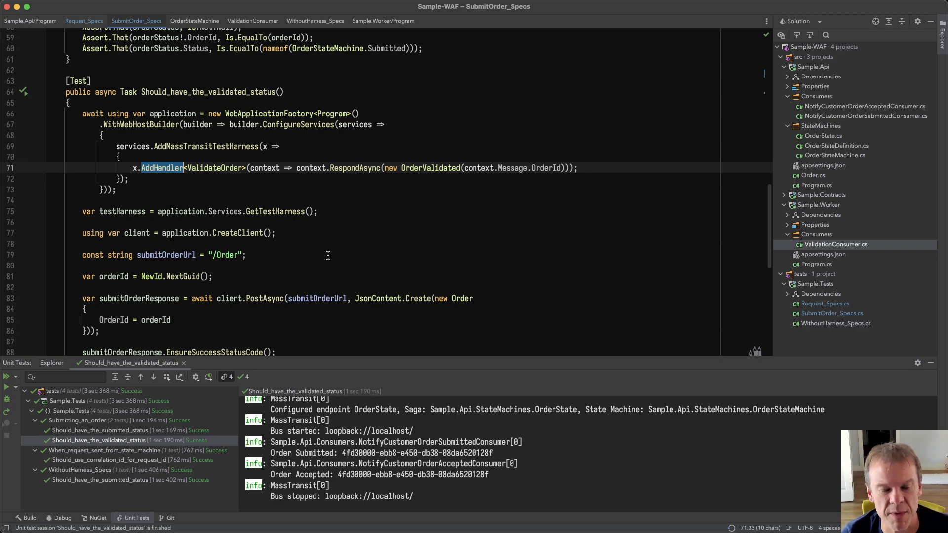
mouse_move(439, 272)
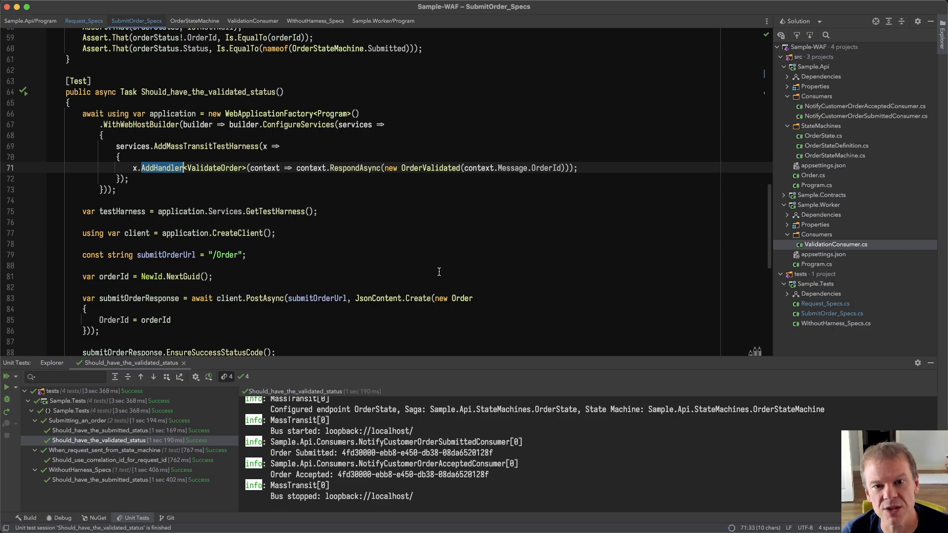